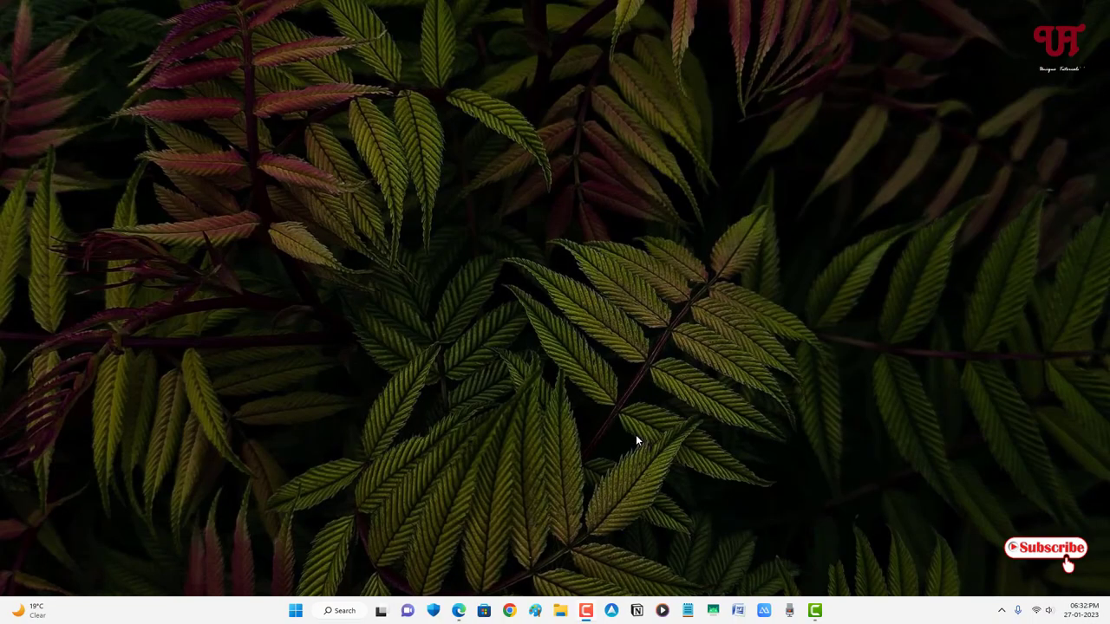
mouse_move(632, 422)
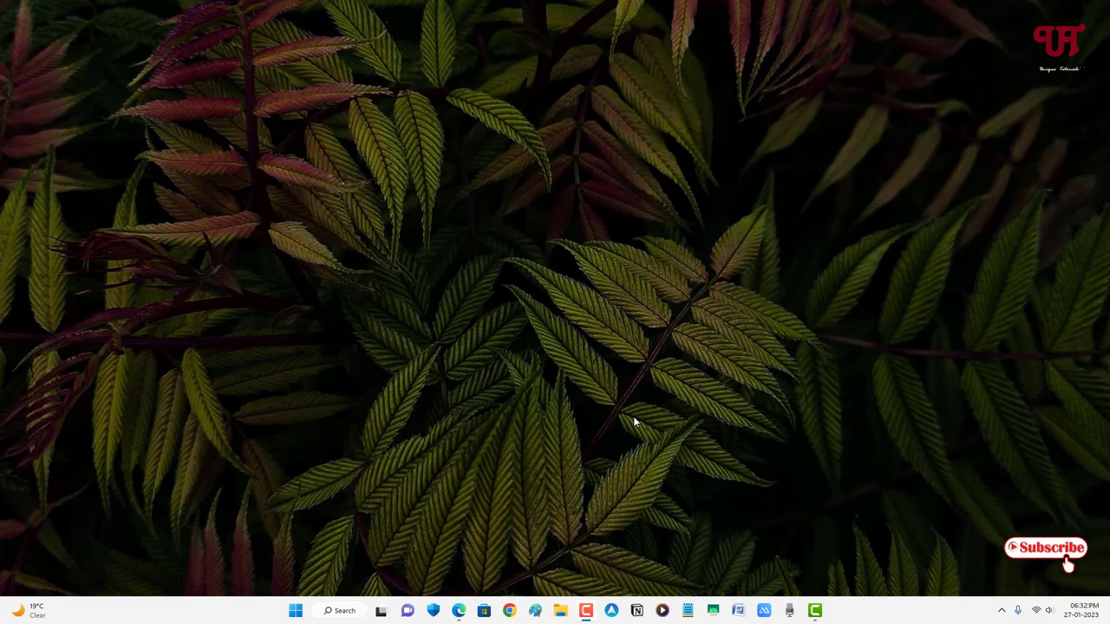
mouse_move(580, 341)
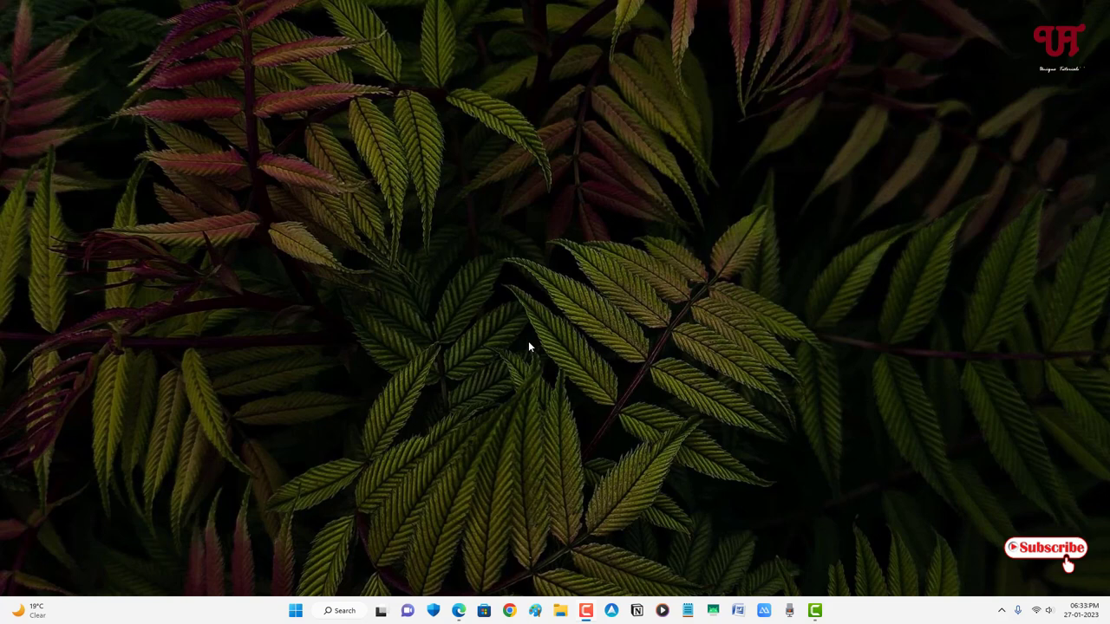
mouse_move(534, 365)
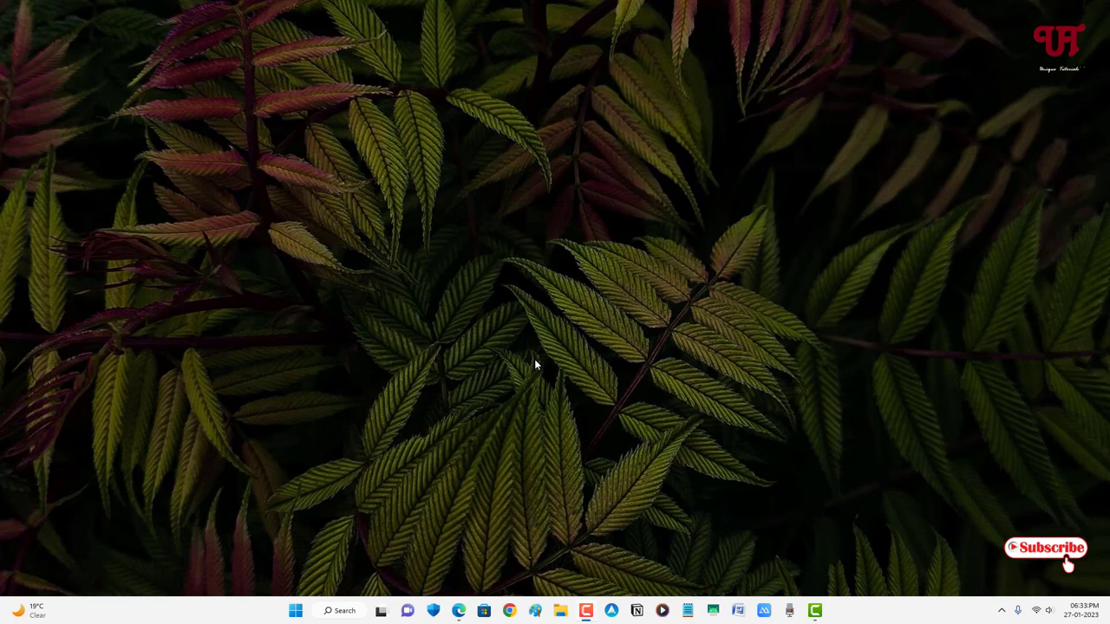
mouse_move(684, 464)
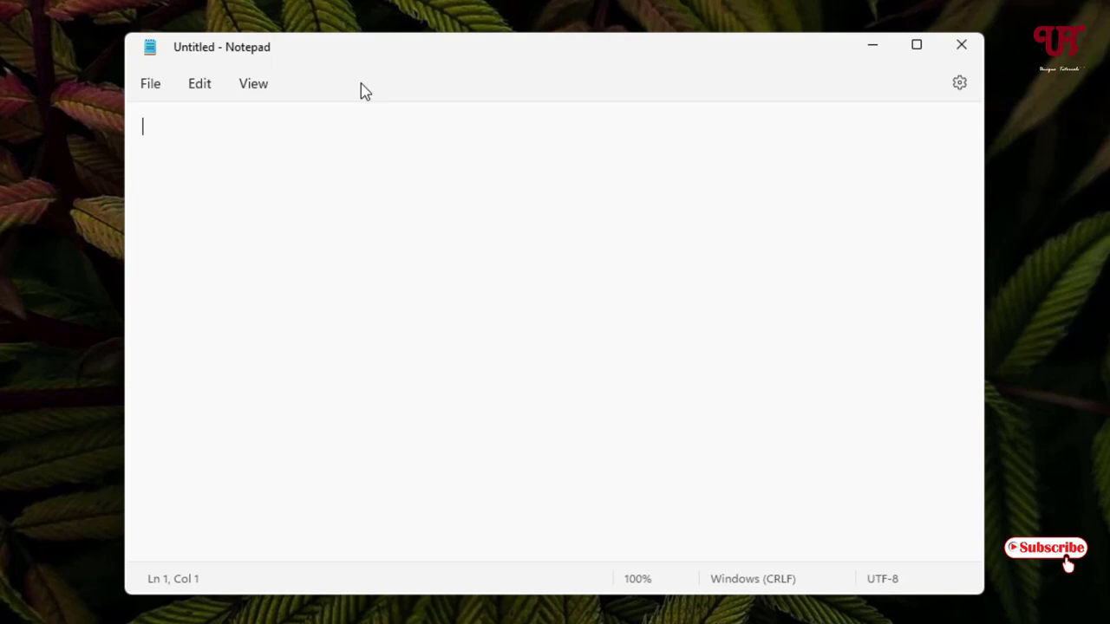
mouse_move(337, 107)
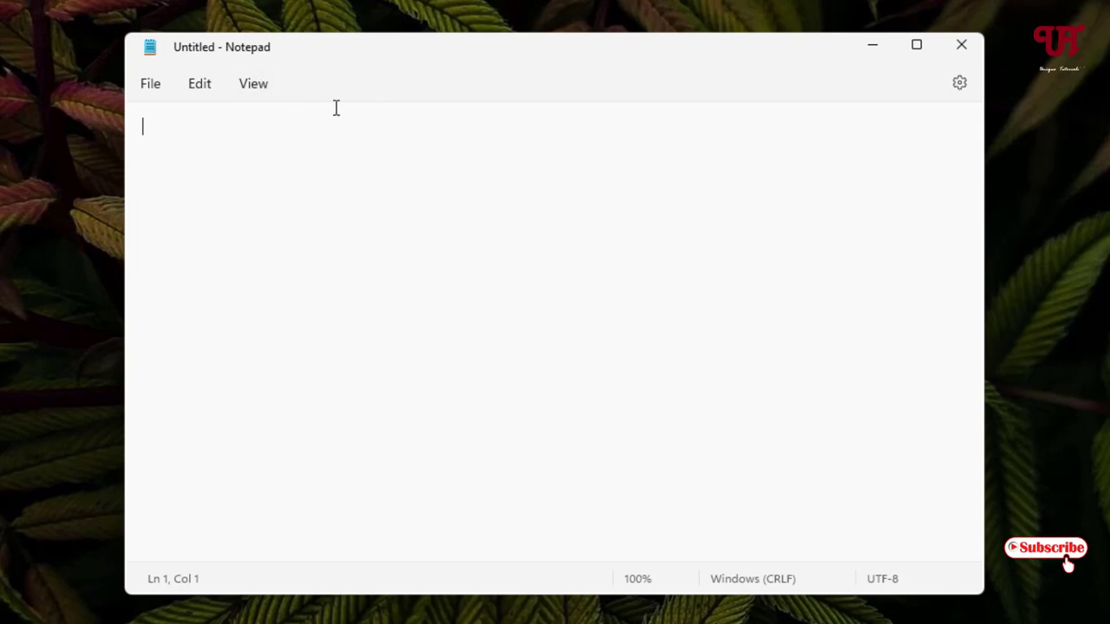
mouse_move(323, 87)
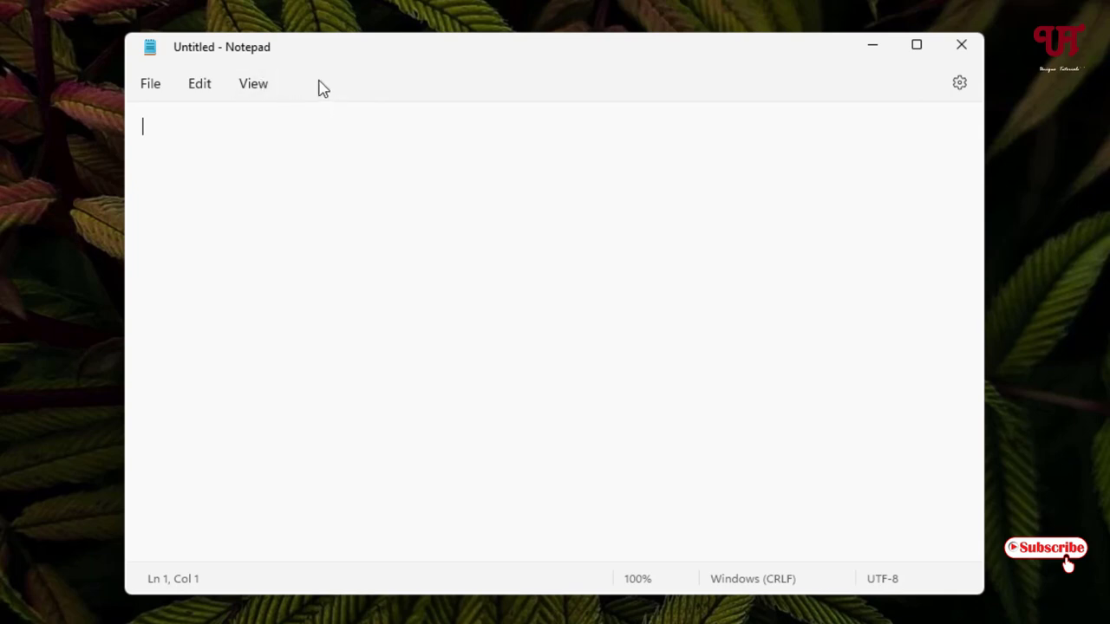
mouse_move(809, 86)
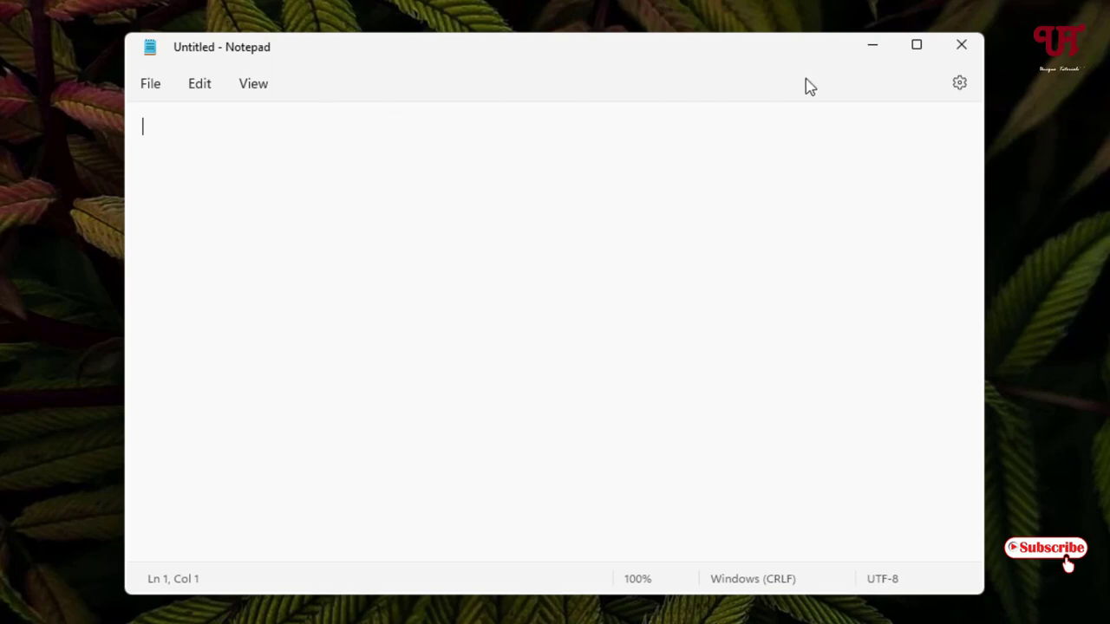
Close the old untabbed Notepad window.
left_click(961, 45)
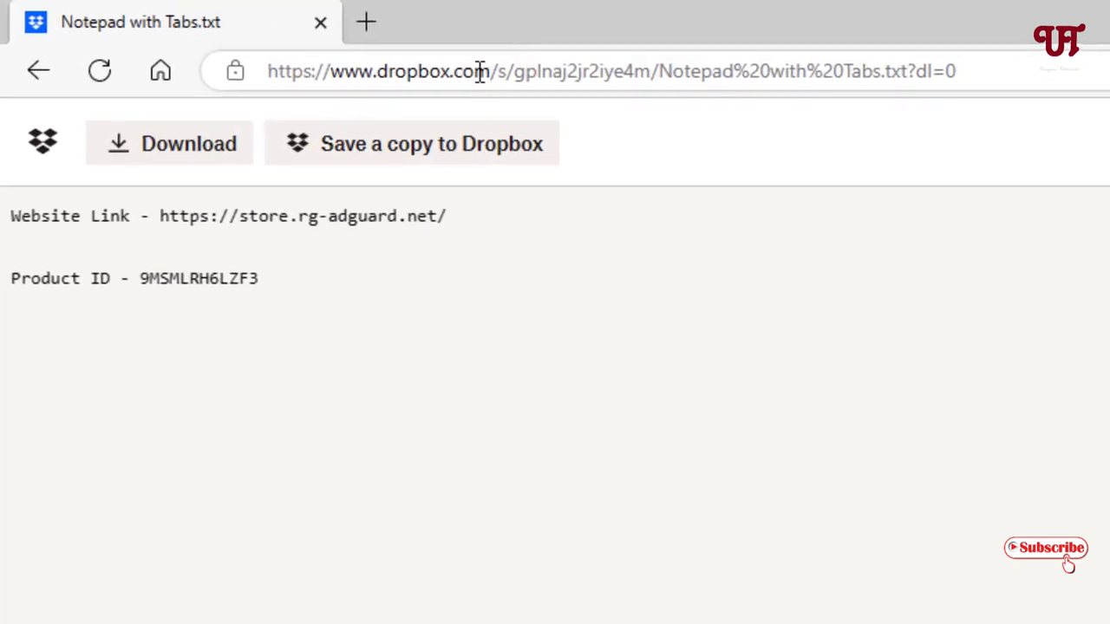
mouse_move(884, 82)
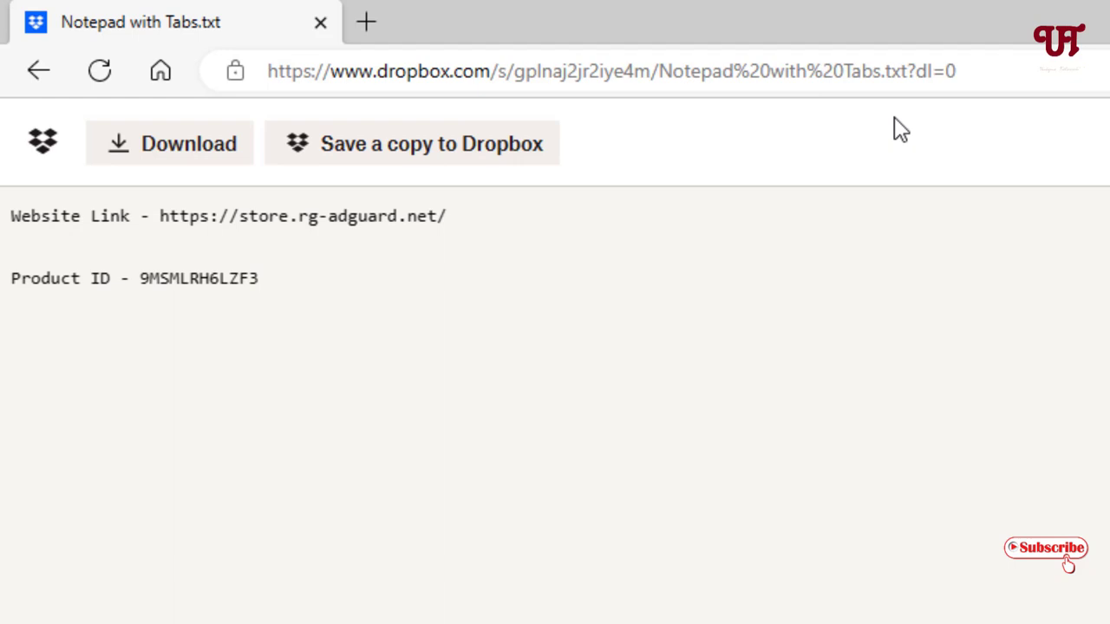
mouse_move(873, 104)
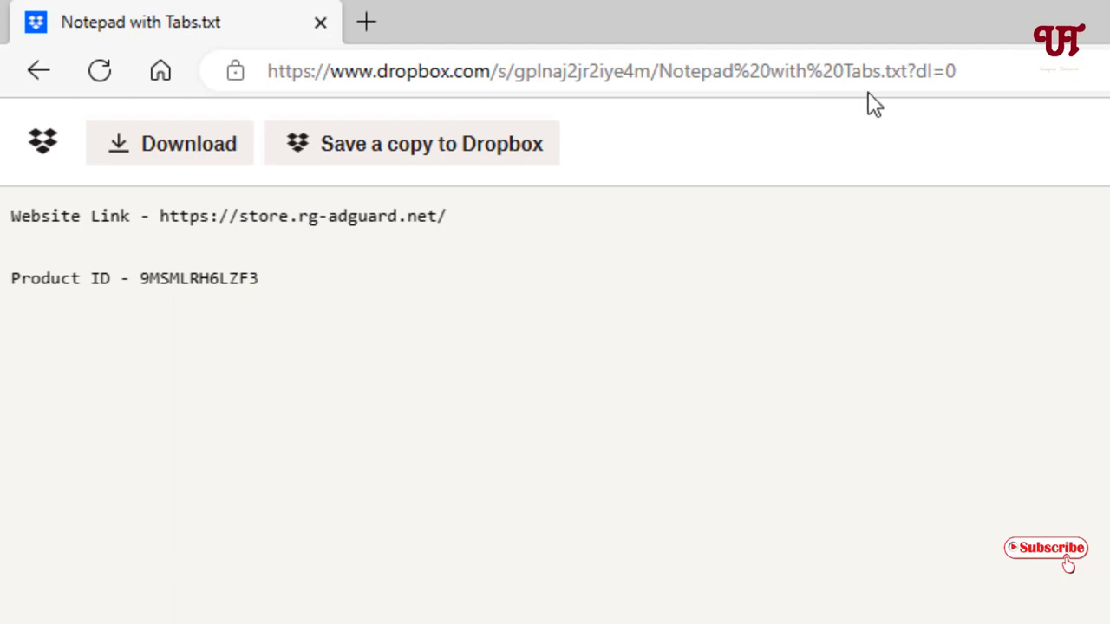
mouse_move(107, 243)
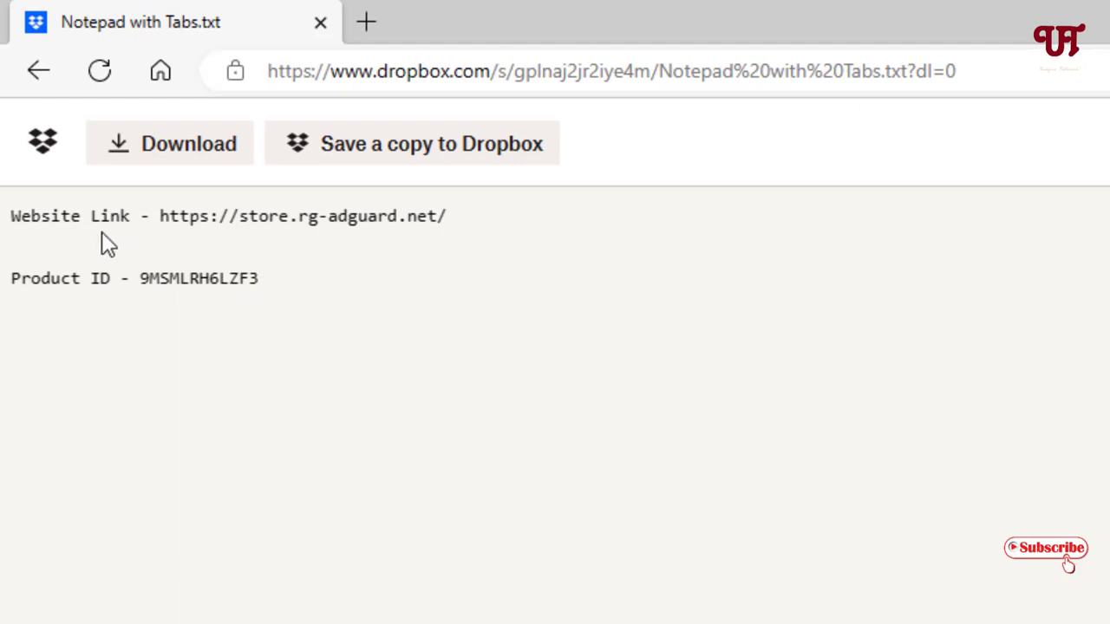
mouse_move(116, 302)
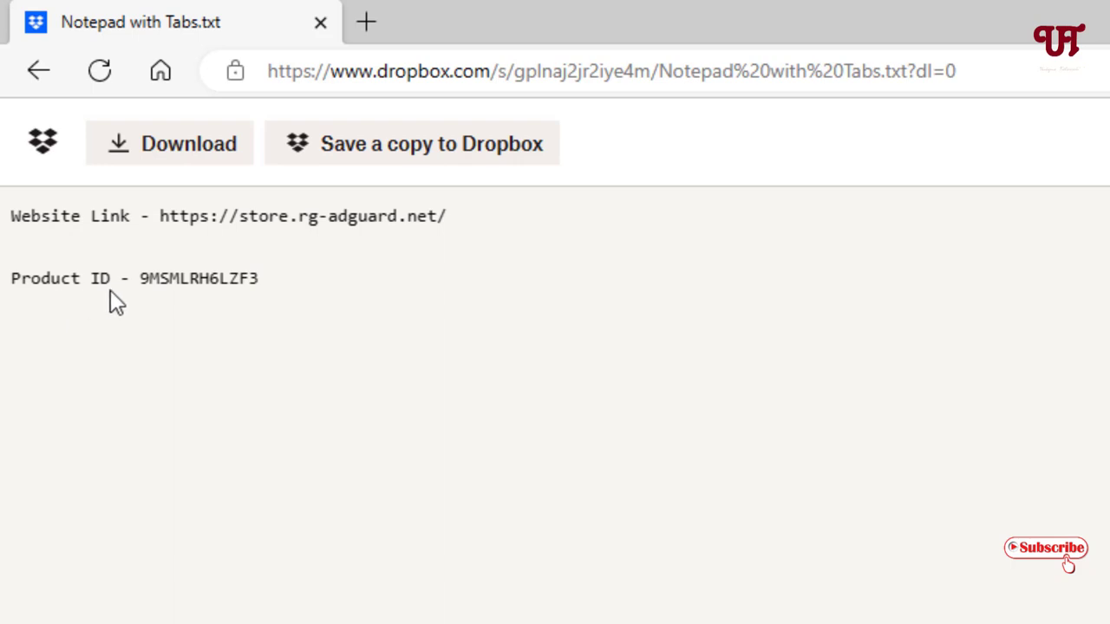
mouse_move(443, 238)
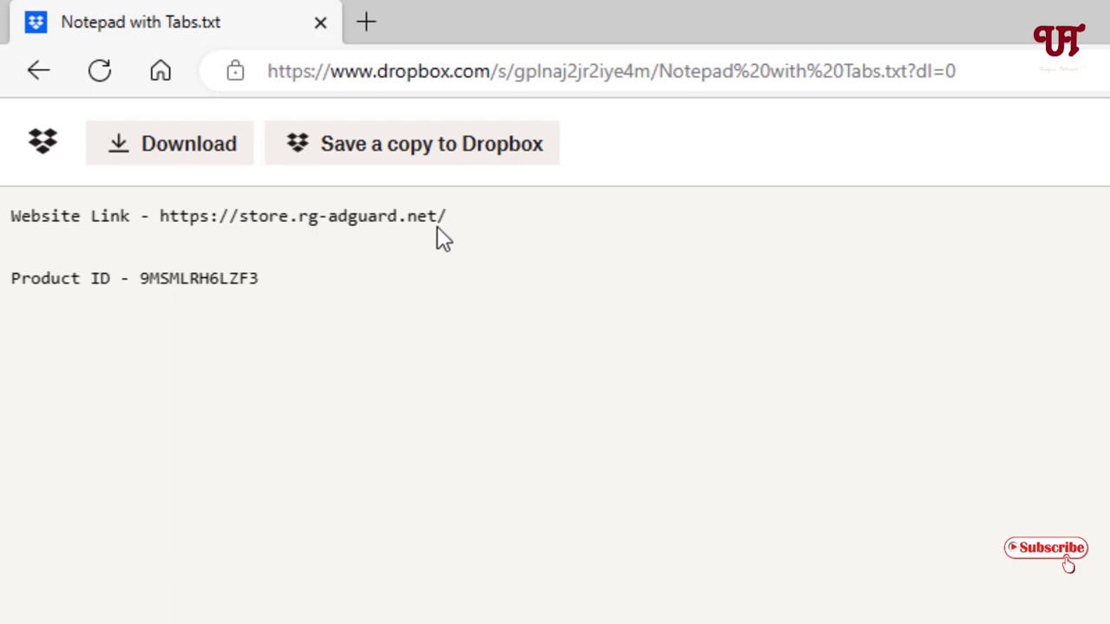
Select the store.rg-adguard.net link in the Dropbox text file and copy it.
double_click(304, 216)
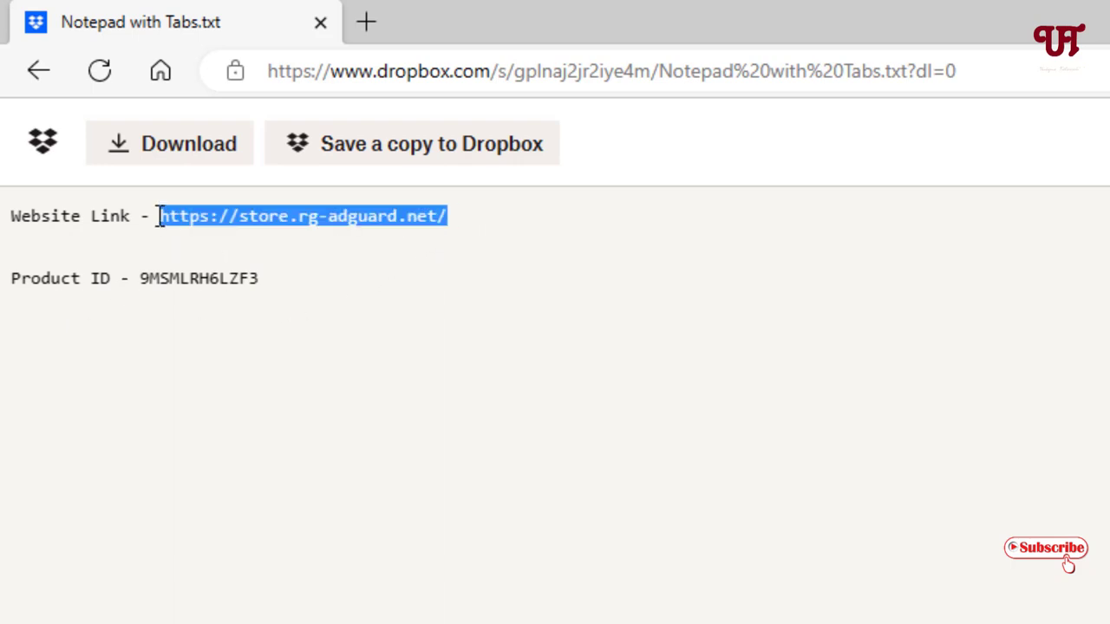
right_click(303, 216)
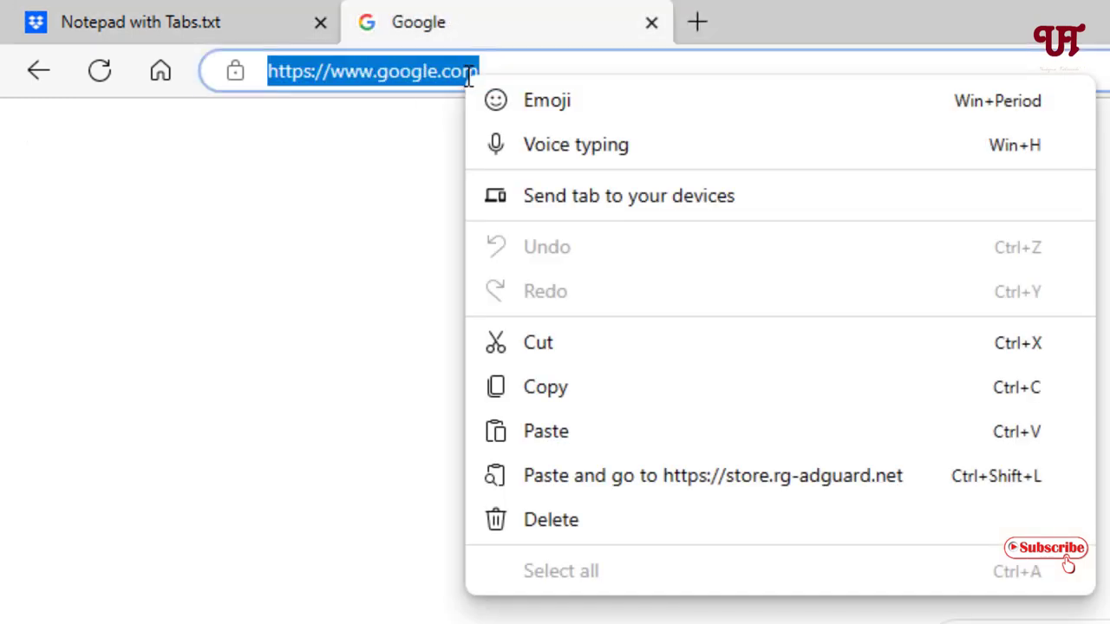
Load store.rg-adguard.net in a new tab and copy product ID 9MSMLRH6LZF3 from the text file.
left_click(545, 430)
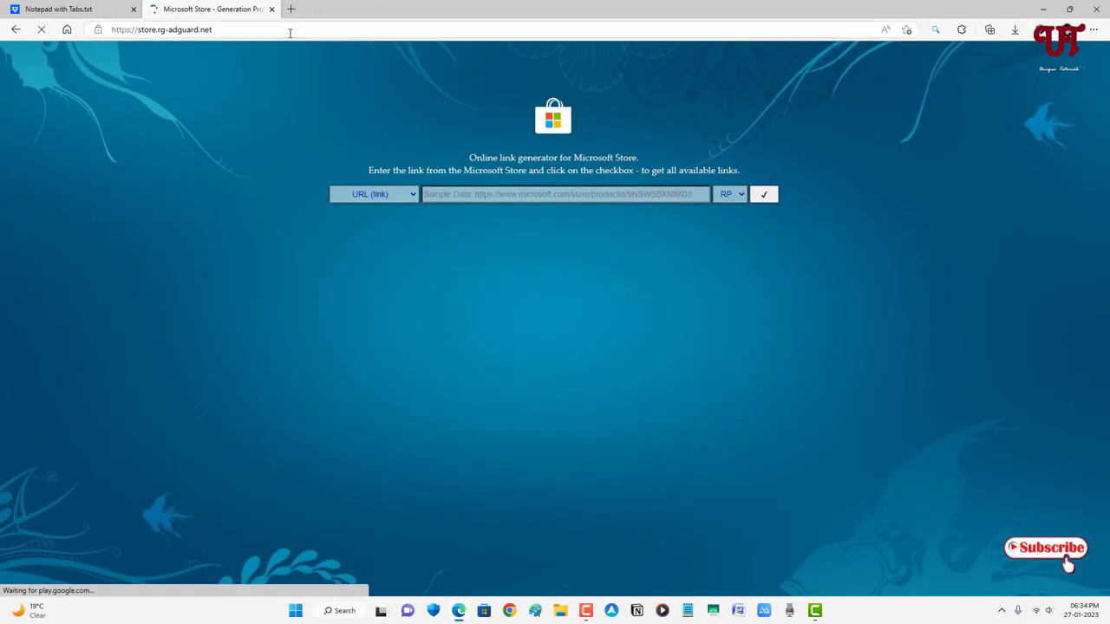
mouse_move(58, 9)
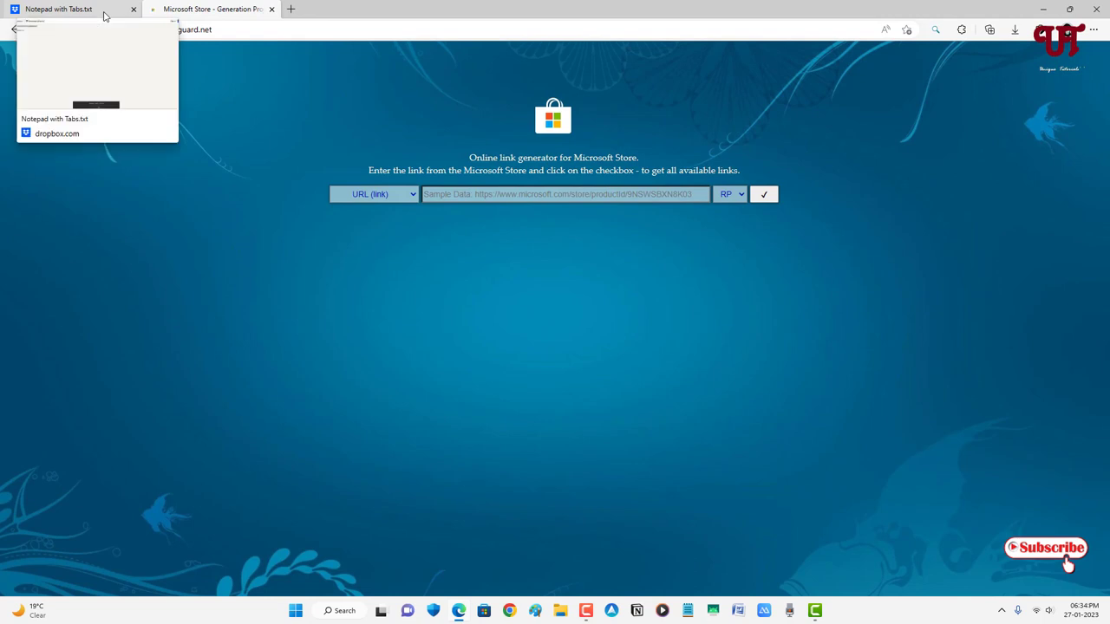
left_click(58, 8)
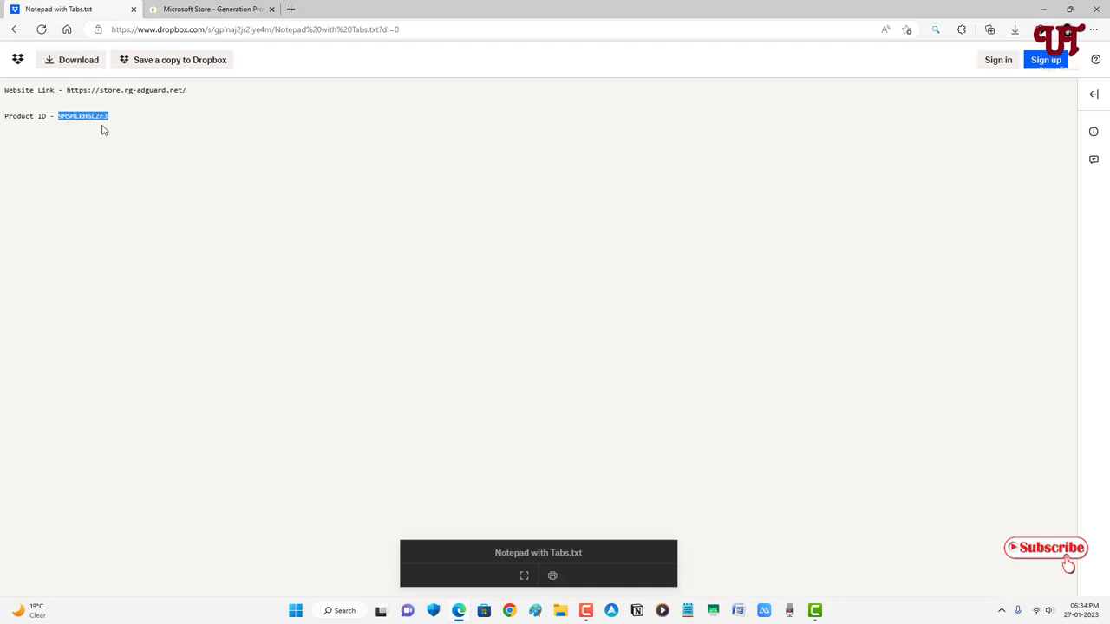
left_click(210, 9)
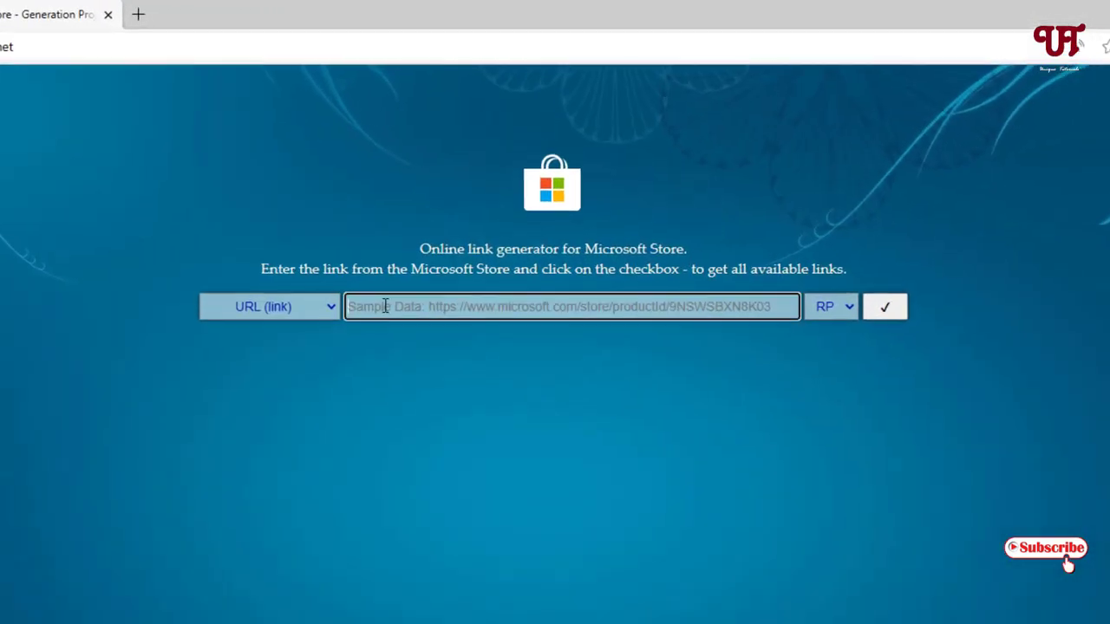
Enter 9MSMLRH6LZF3 as a ProductId on the Fast ring and generate links.
type("9MSMLRH6LZF3")
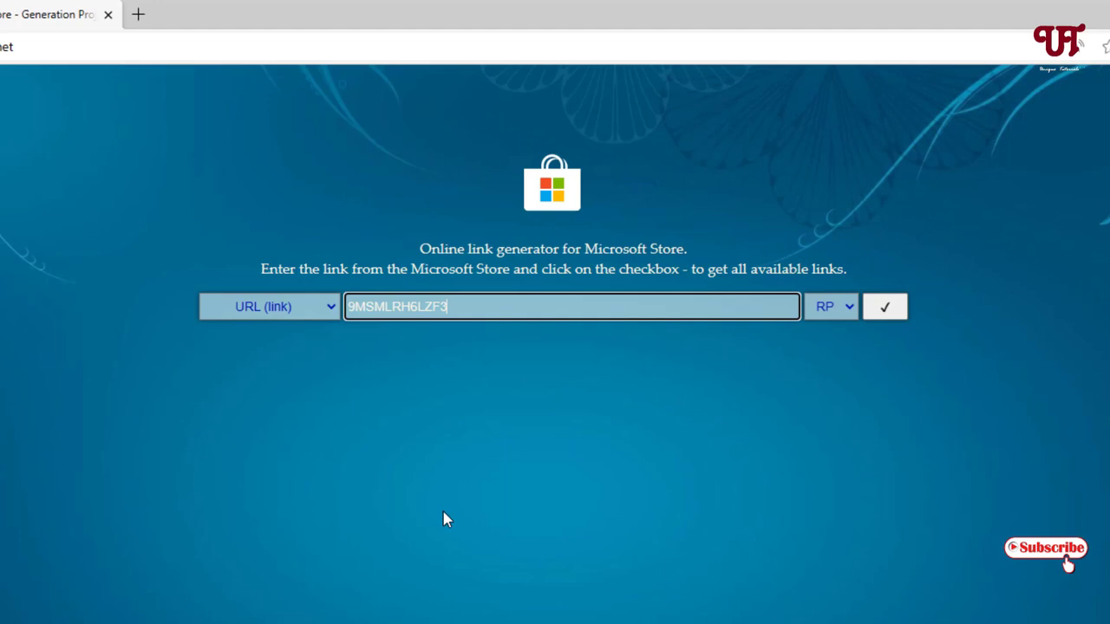
mouse_move(298, 359)
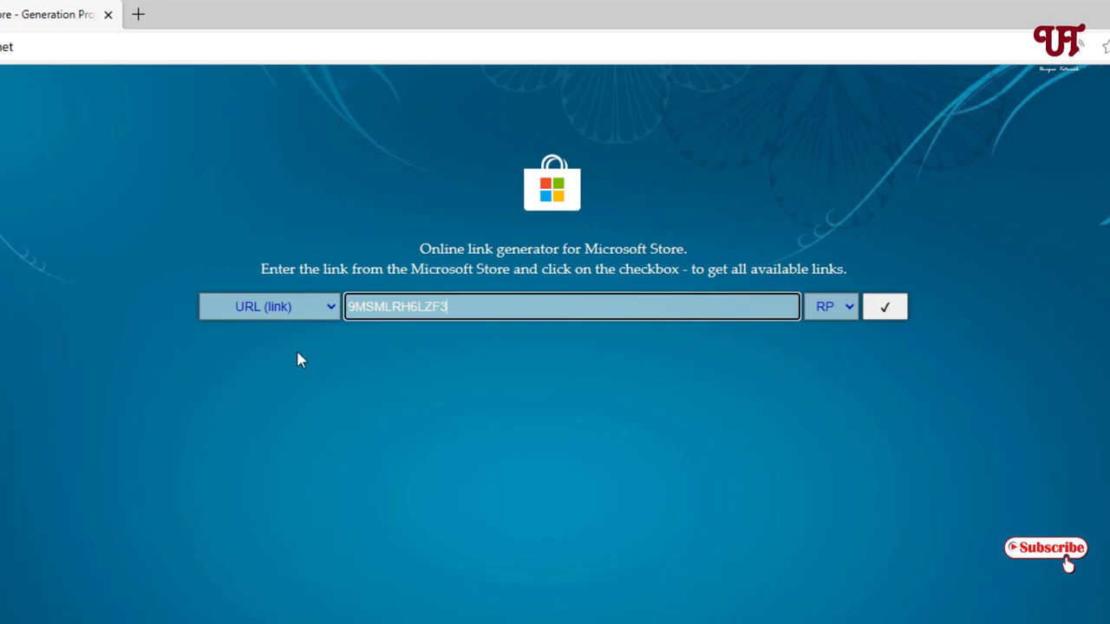
mouse_move(329, 312)
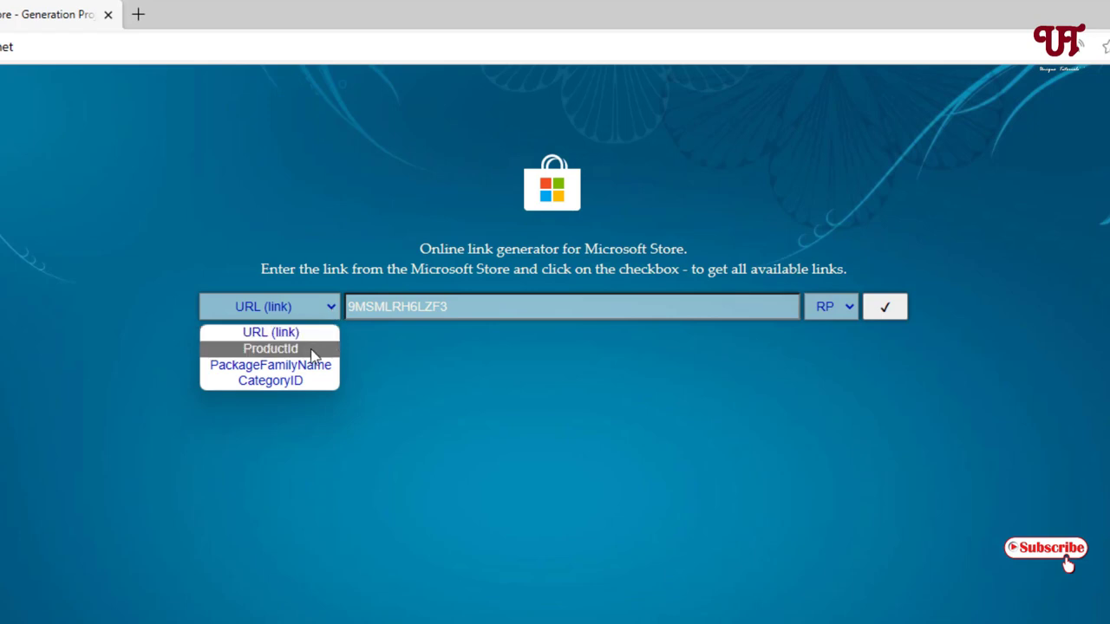
left_click(271, 348)
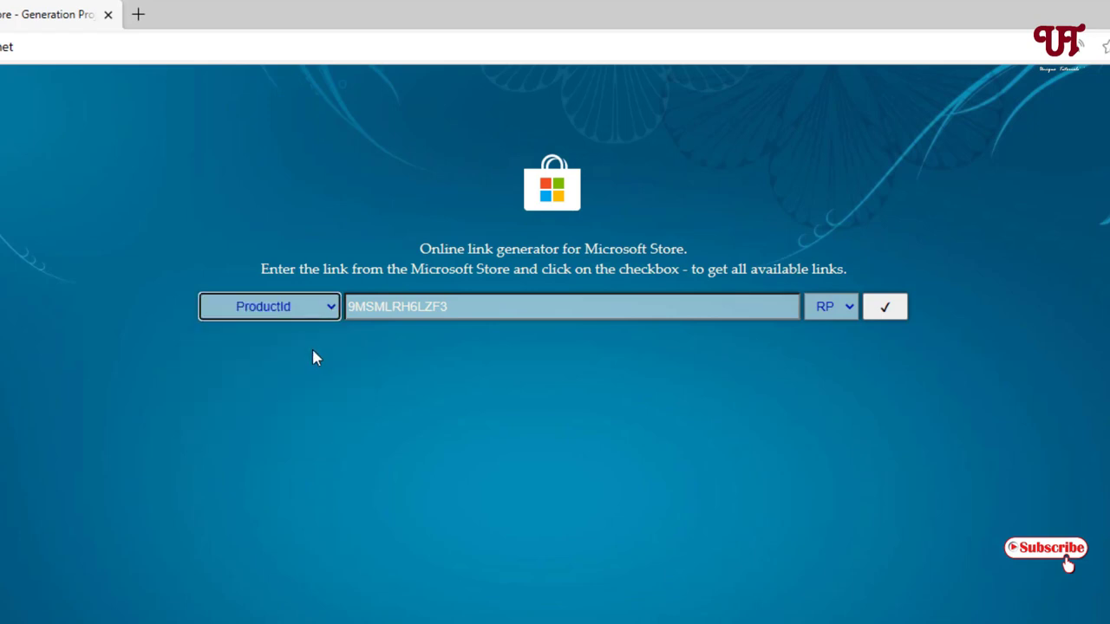
mouse_move(830, 306)
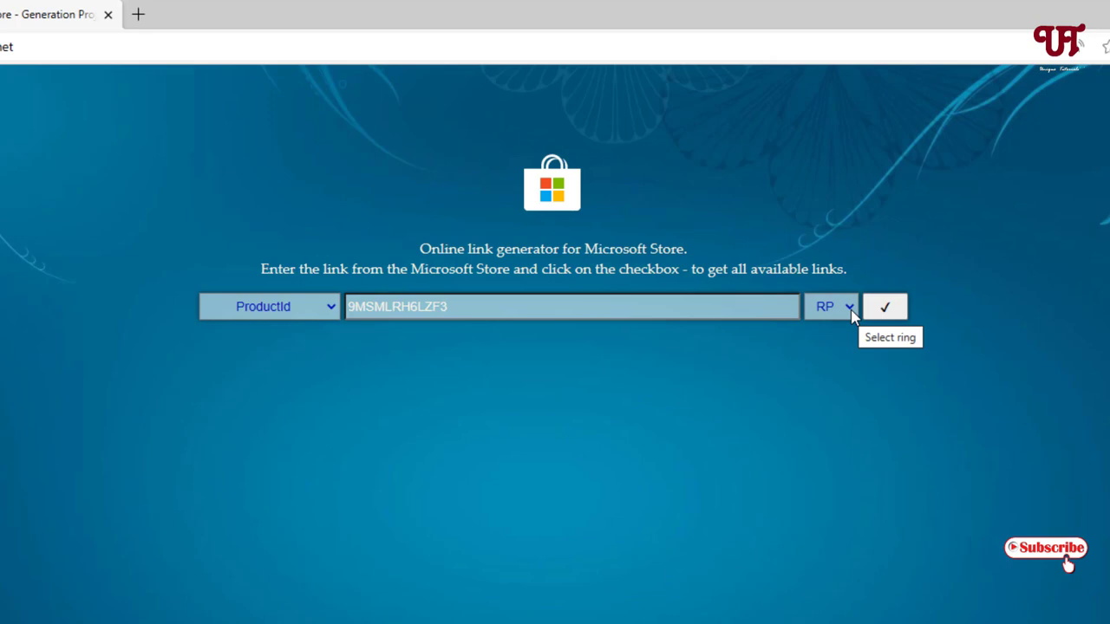
left_click(830, 306)
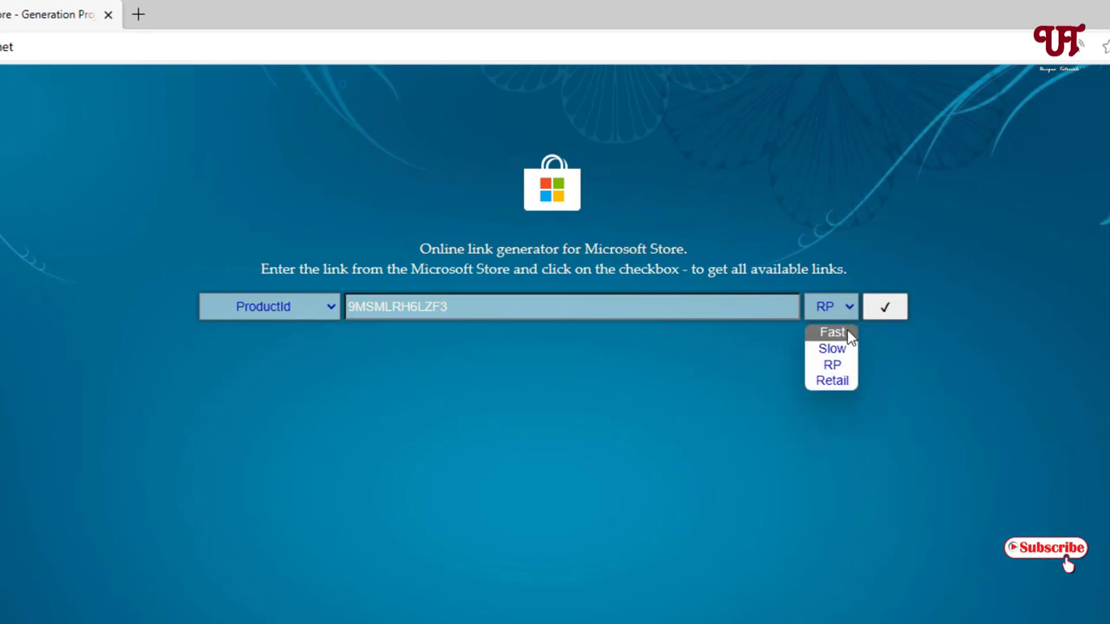
left_click(831, 332)
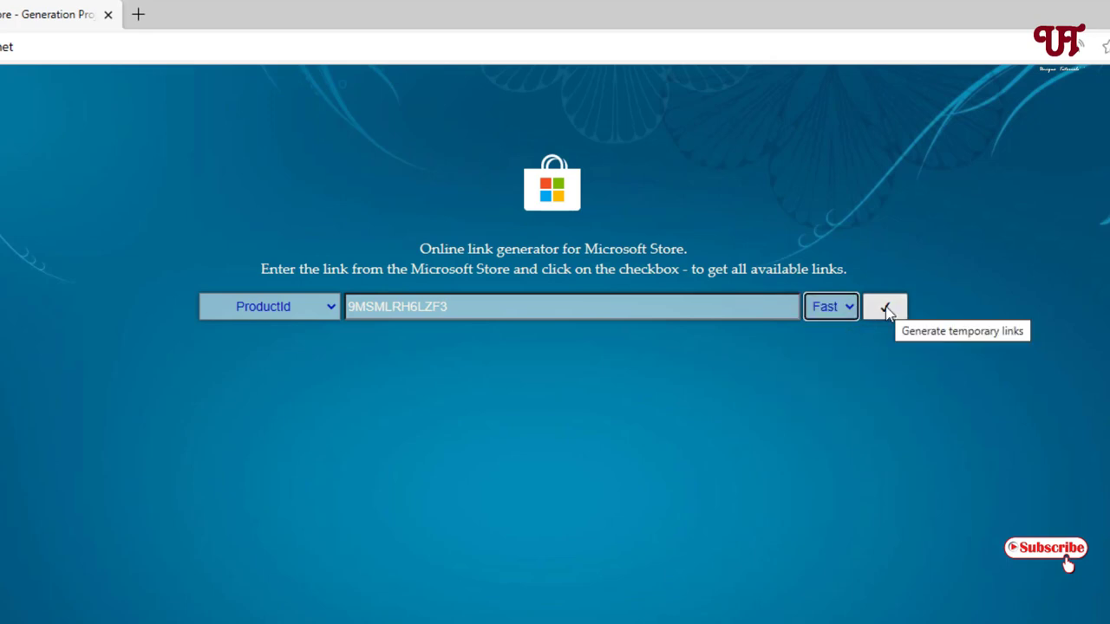
left_click(884, 306)
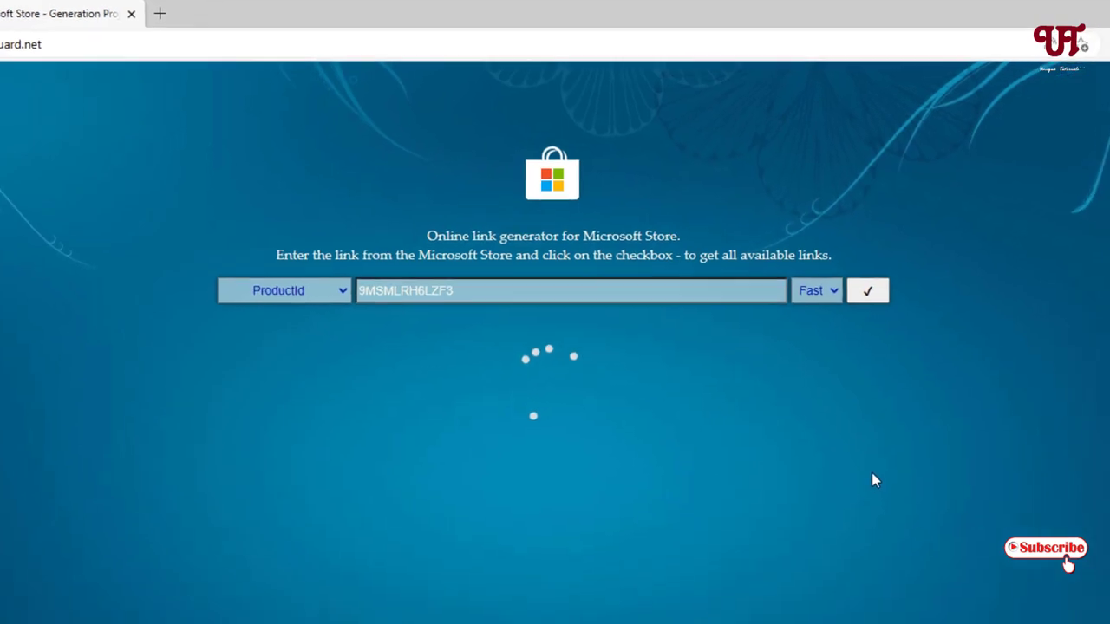
Scroll the results to the Microsoft.WindowsNotepad 11.2212.33.0 msixbundle link.
left_click(867, 291)
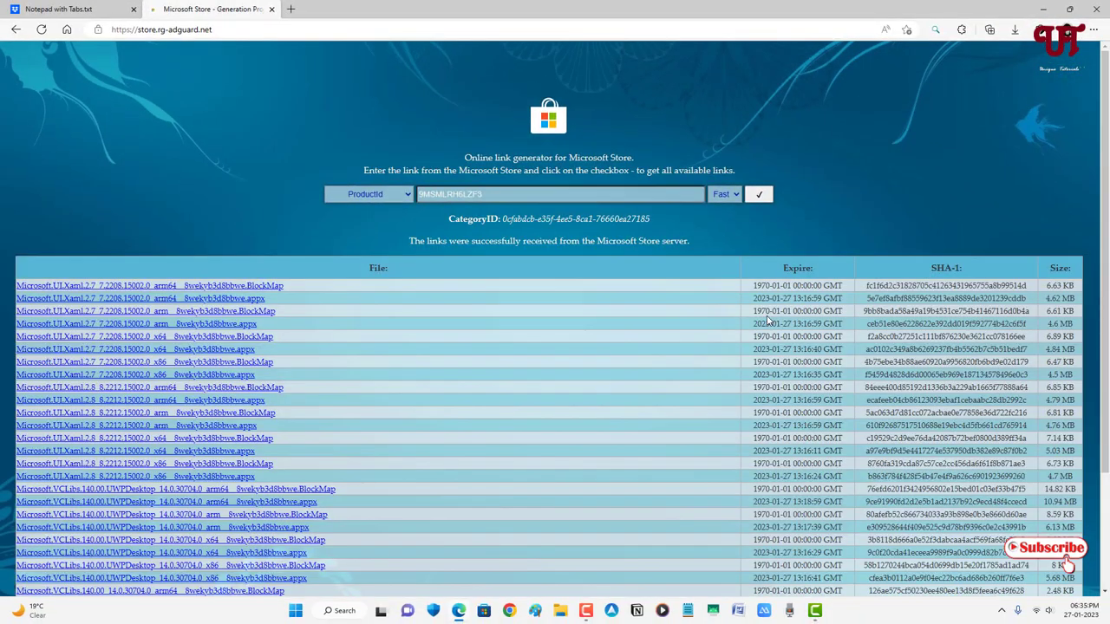
scroll("down", 3)
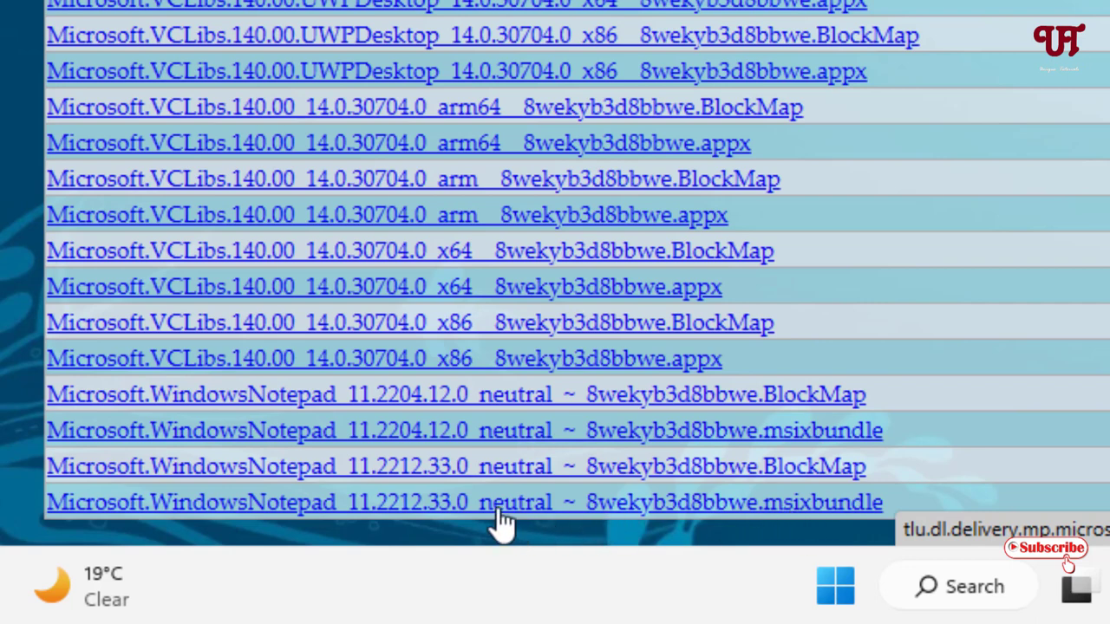
mouse_move(784, 516)
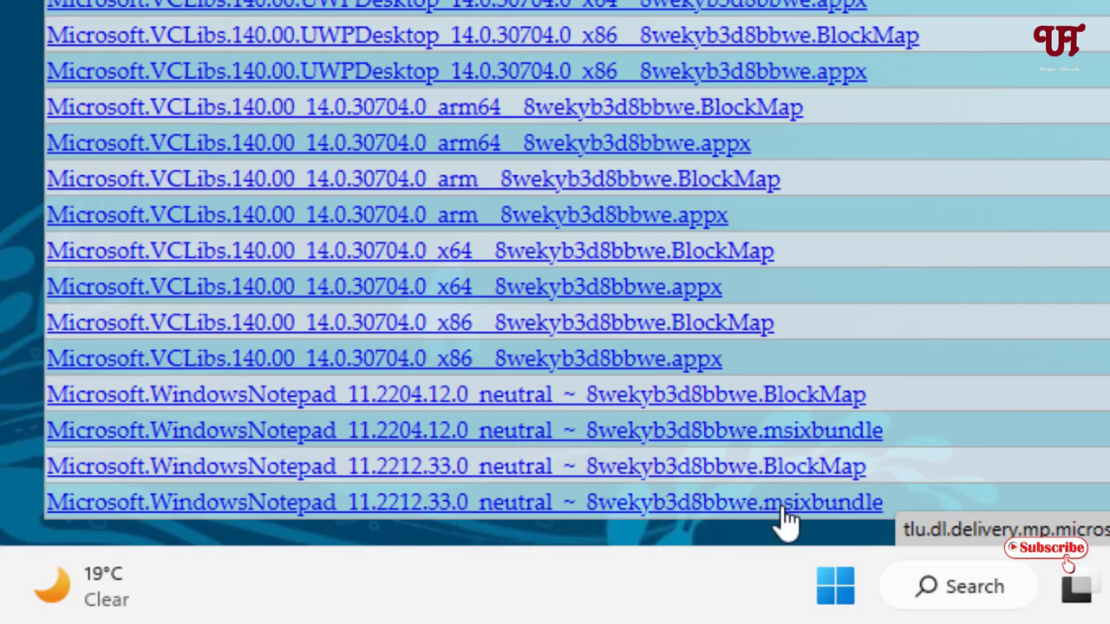
mouse_move(832, 524)
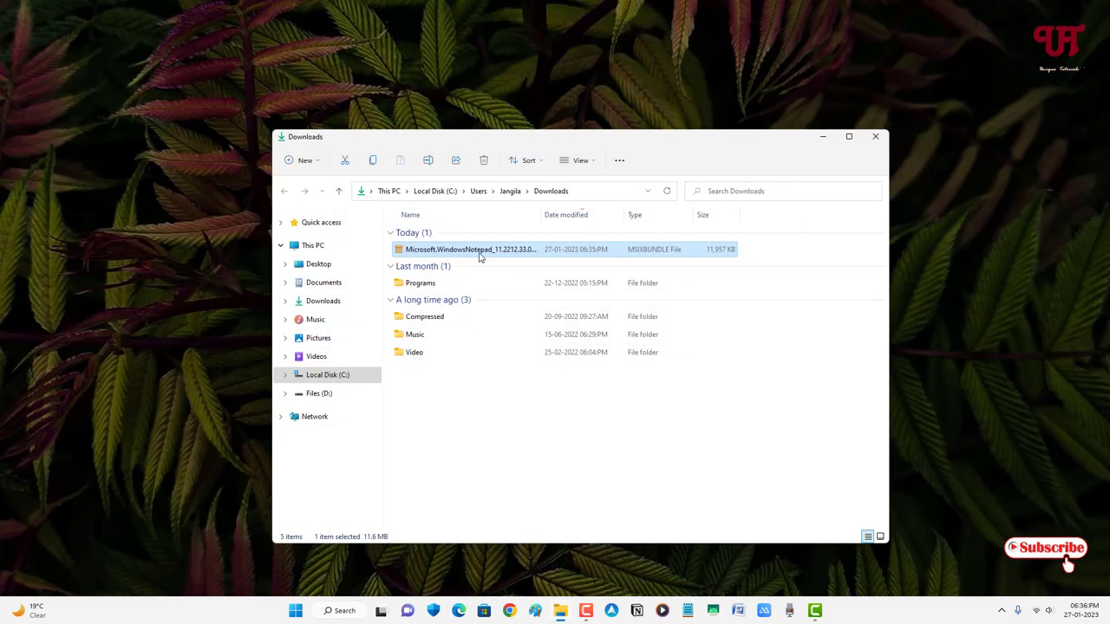
Run the downloaded WindowsNotepad msixbundle and update Notepad to 11.2212.33.0.
double_click(470, 249)
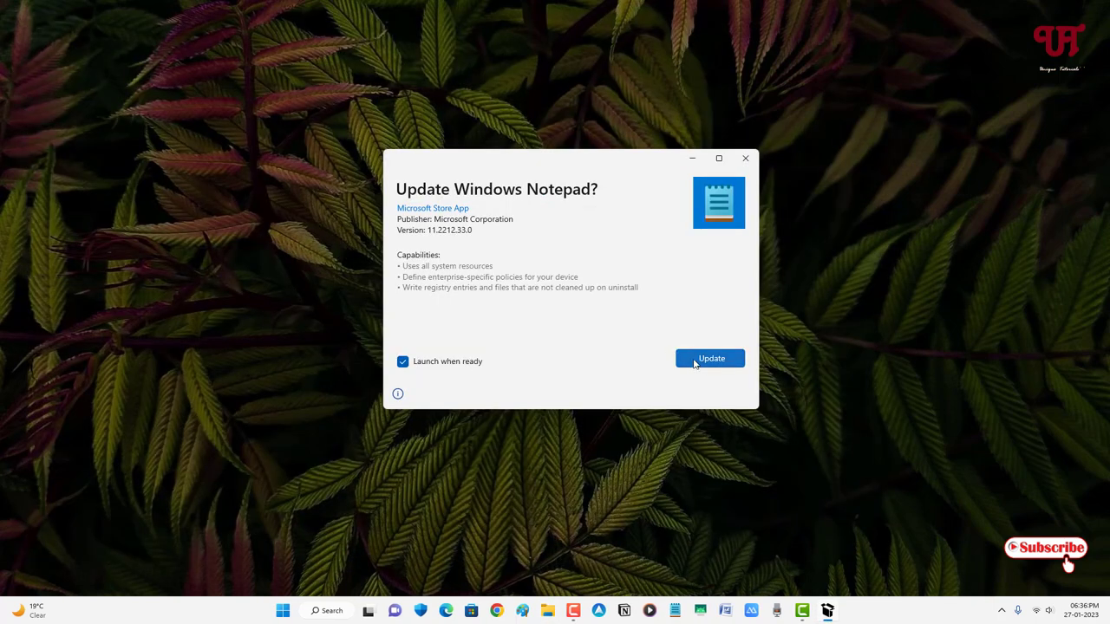
left_click(710, 358)
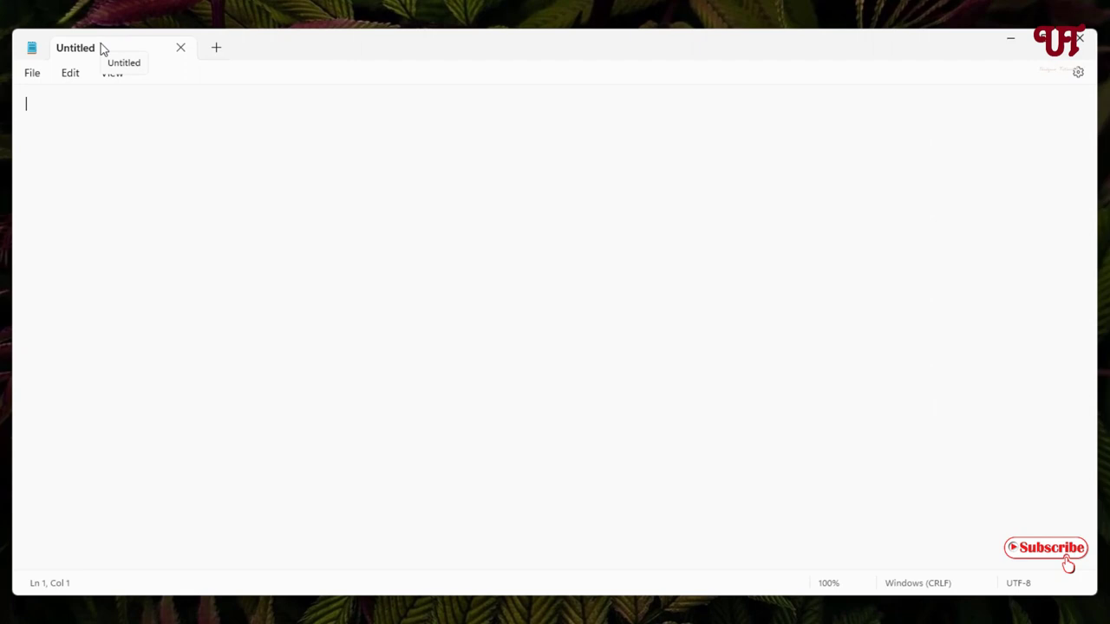
Check the new tab bar, then close the updated Notepad window.
left_click(215, 48)
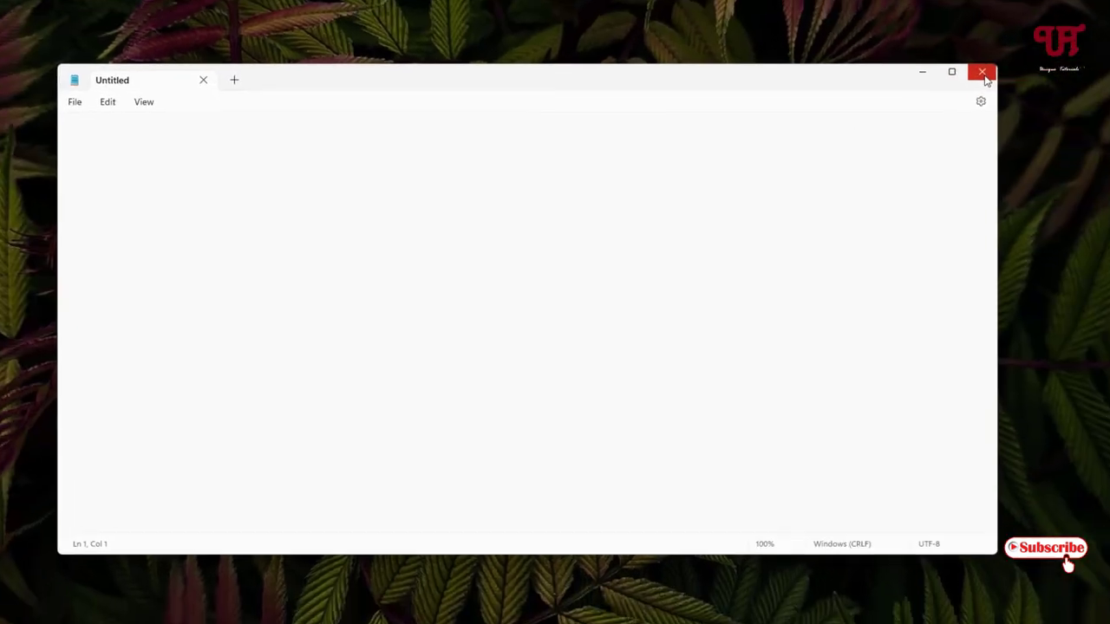
left_click(981, 72)
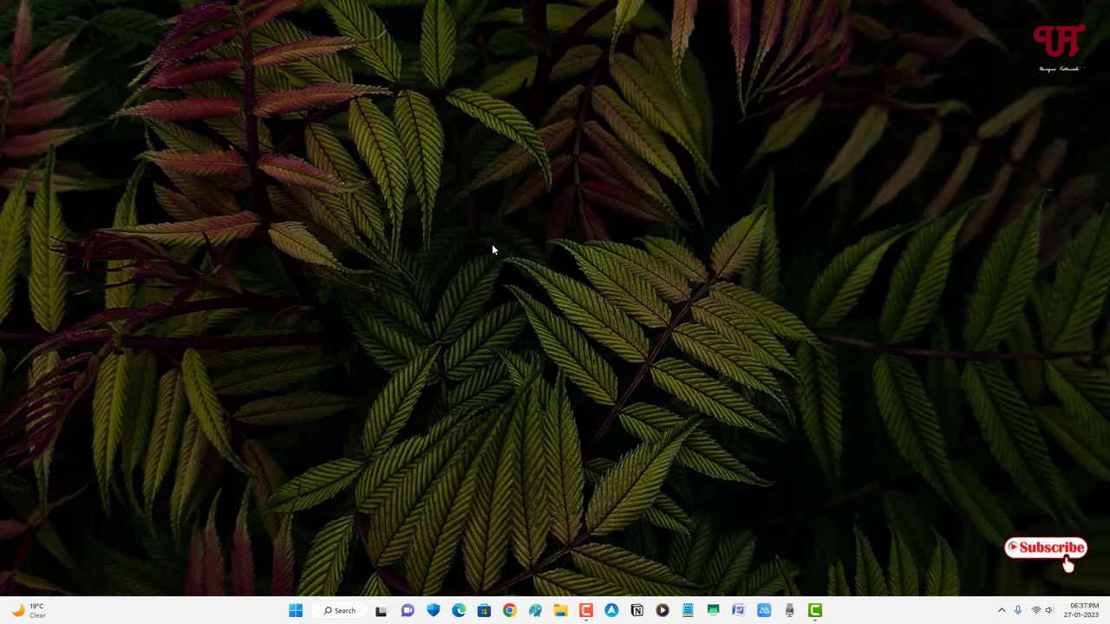
mouse_move(552, 293)
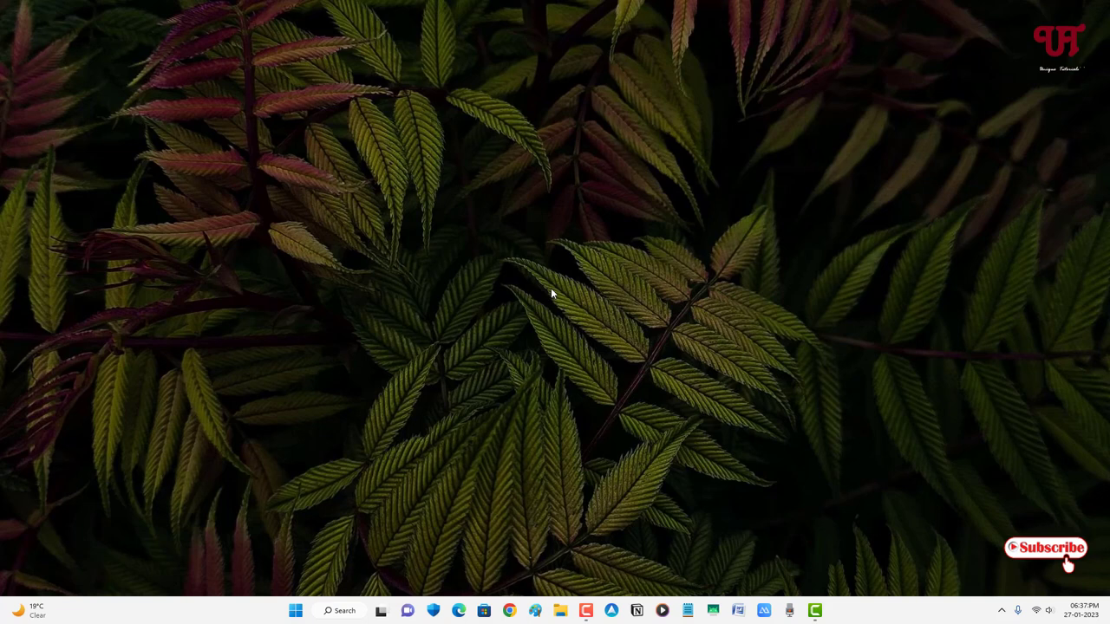
mouse_move(545, 289)
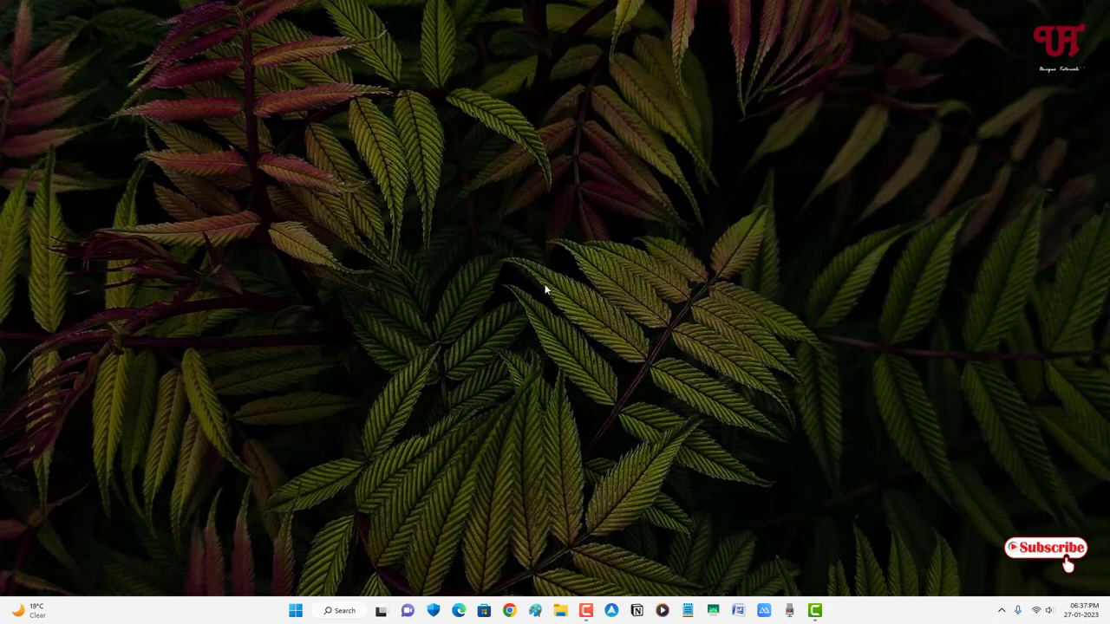
mouse_move(534, 293)
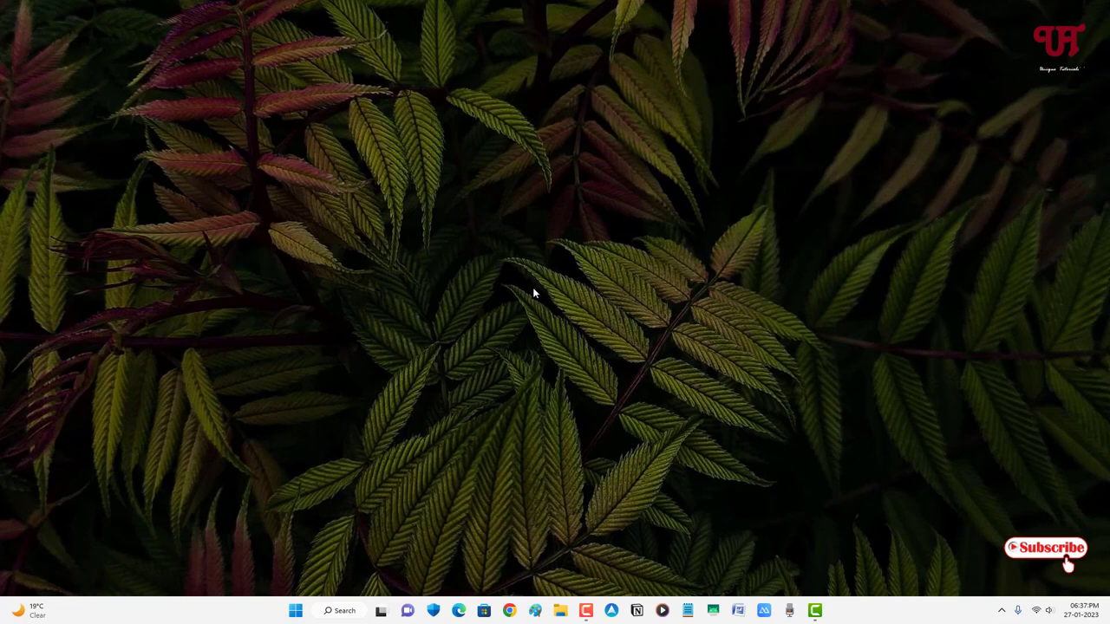